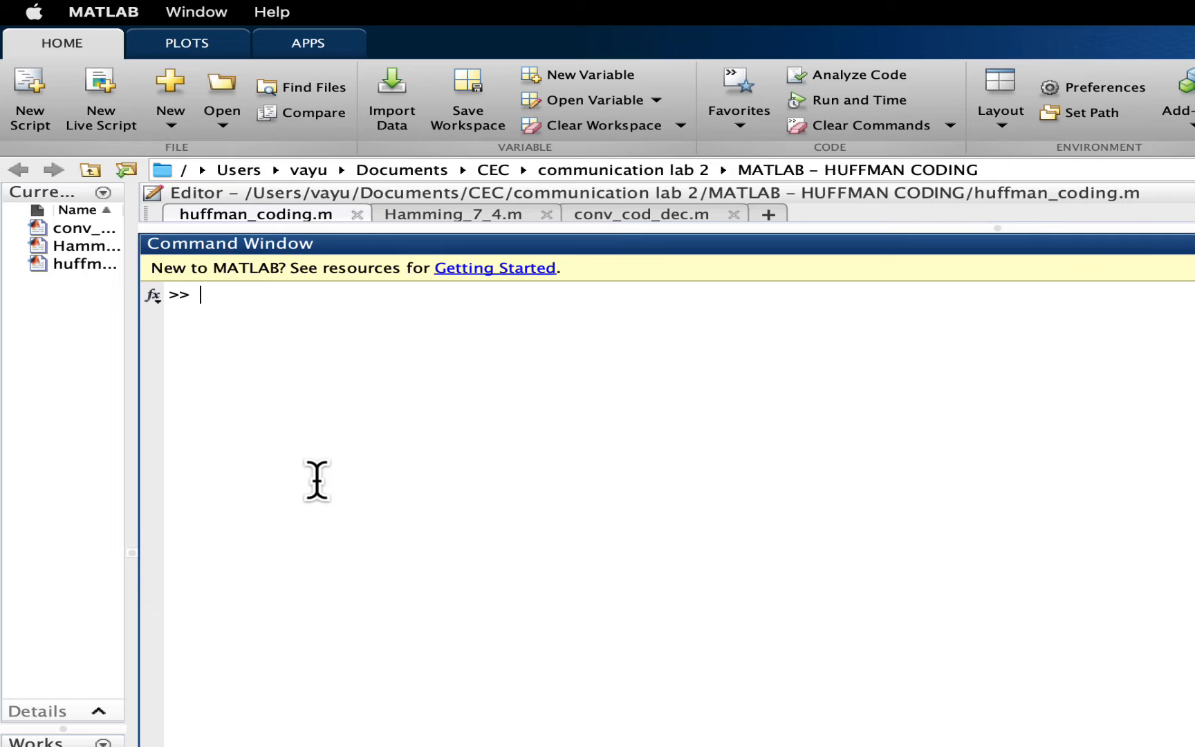
Define x as the row vector [1 2 3] and enter x' for its transpose
{"action": "type", "text": "x"}
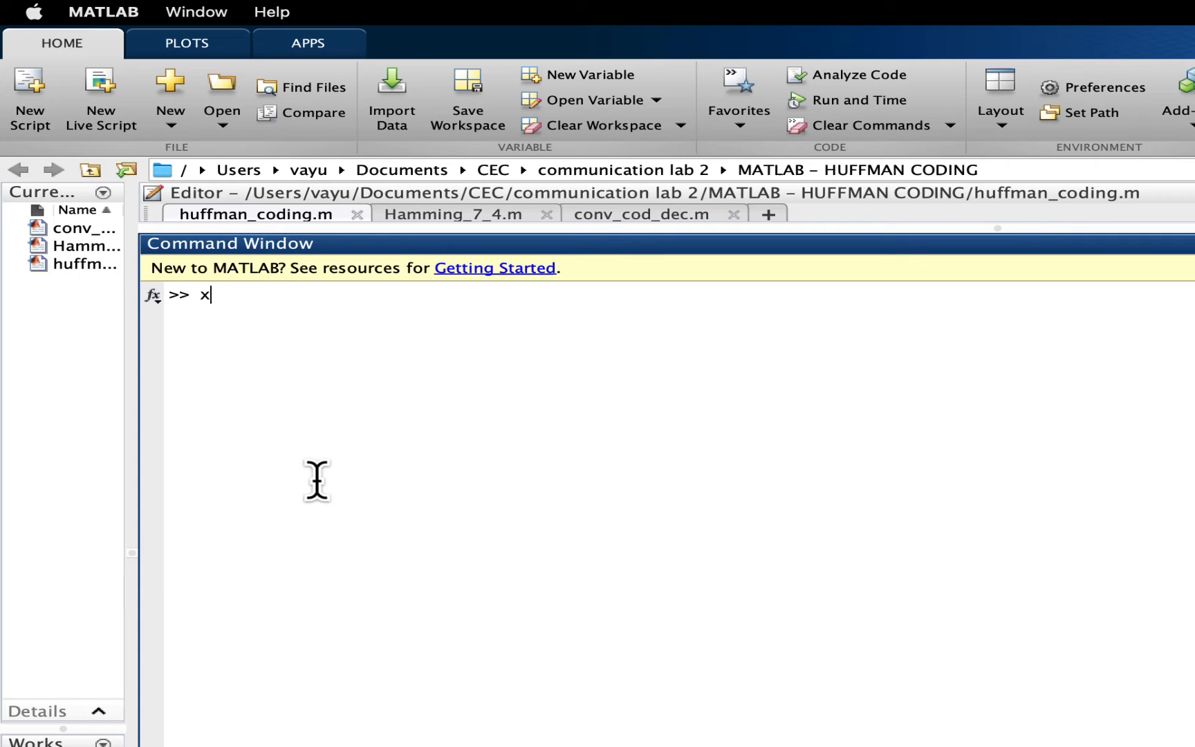
{"action": "type", "text": "=[]"}
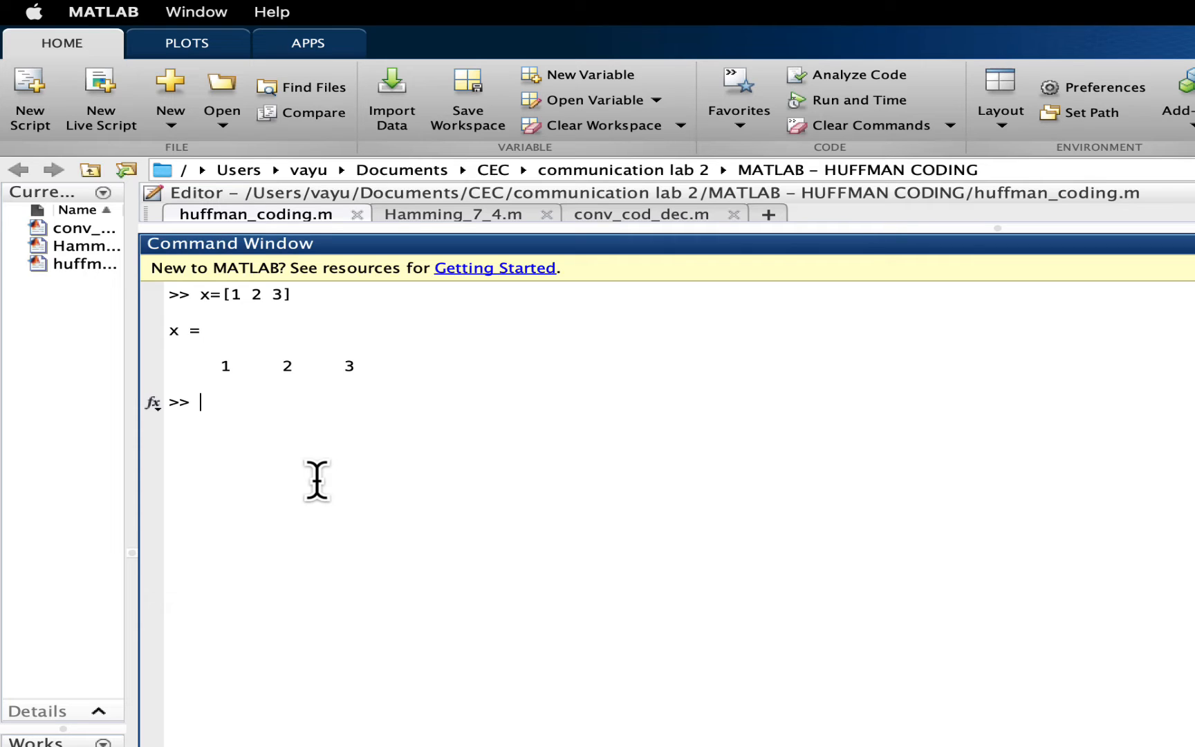
{"action": "type", "text": "x"}
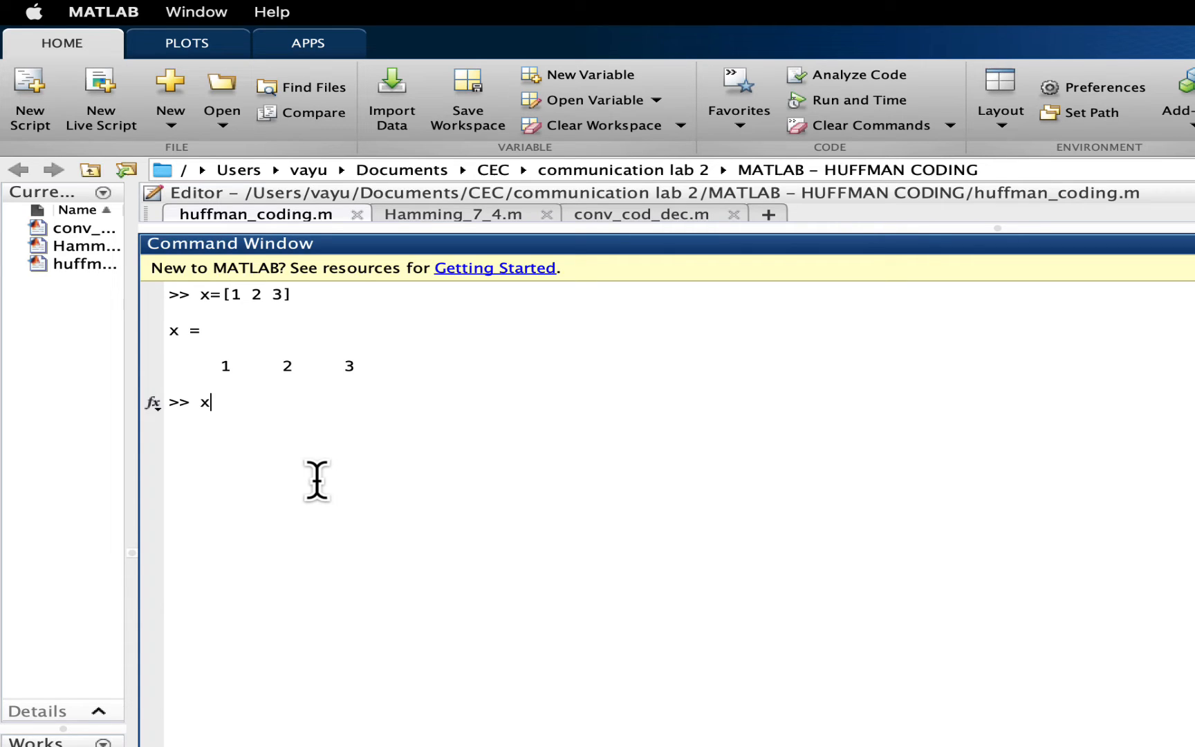
{"action": "type", "text": "'"}
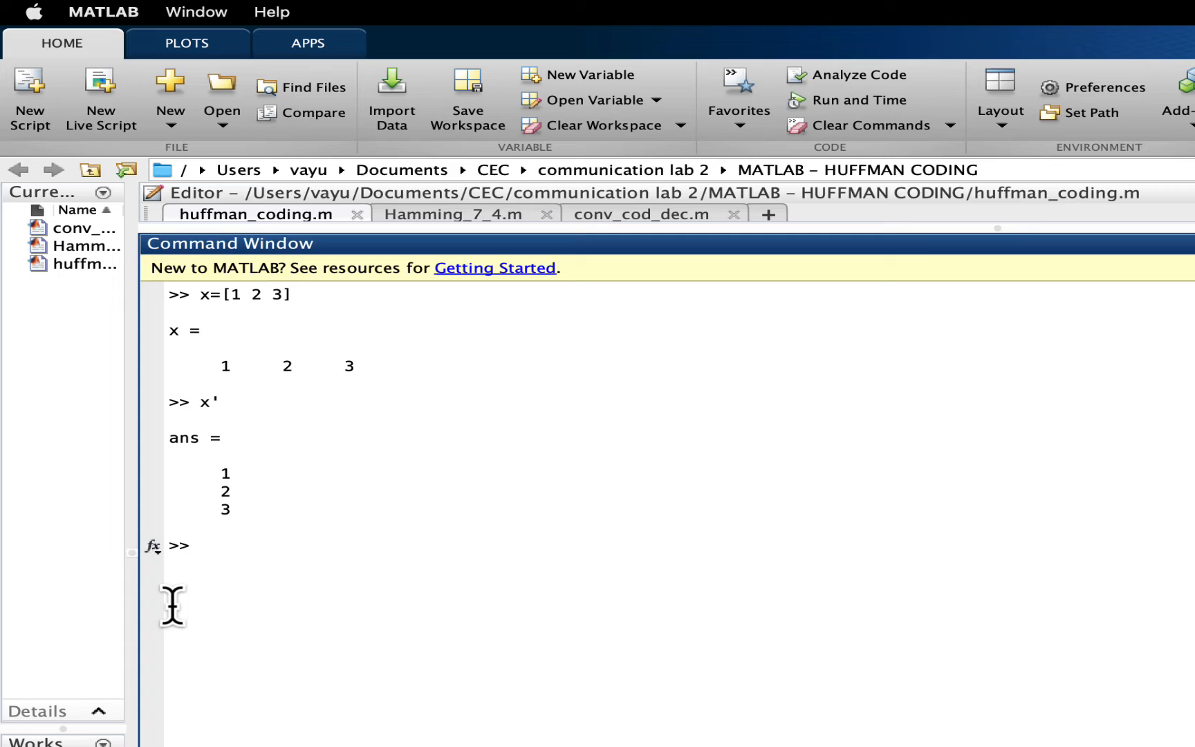
Display x again, then enter y' to request a transpose
{"action": "left_click", "coordinate": [202, 547]}
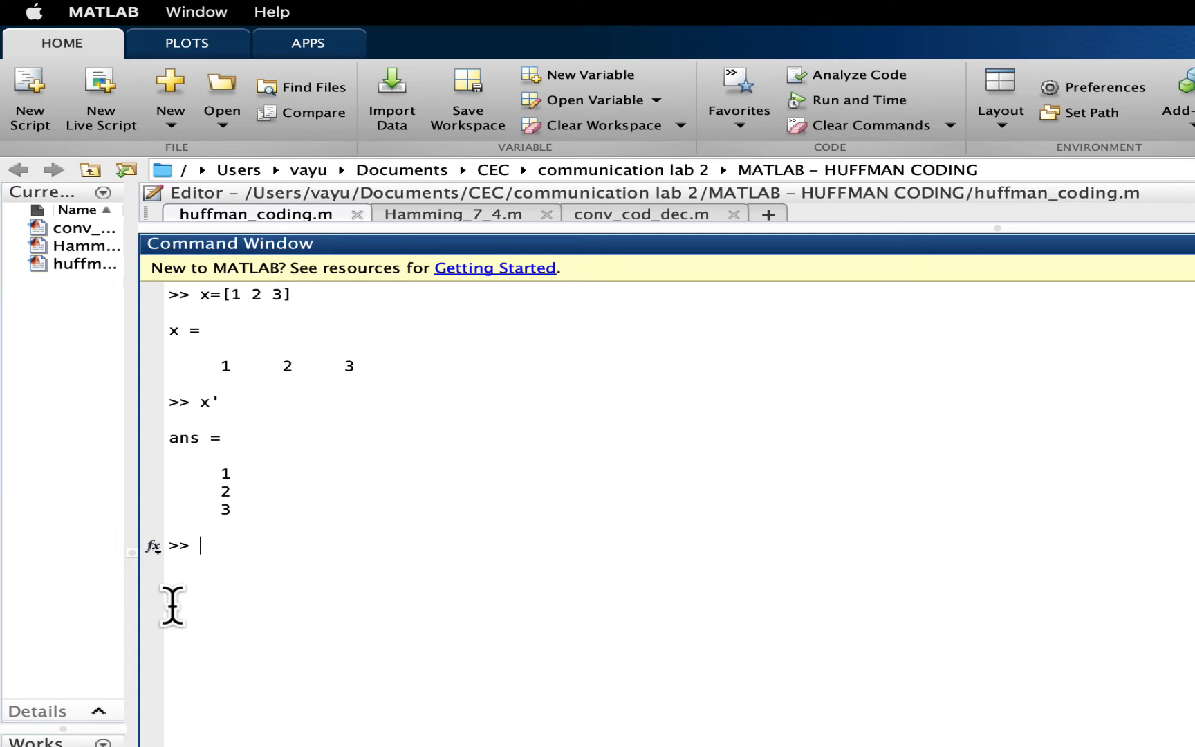
{"action": "type", "text": "x"}
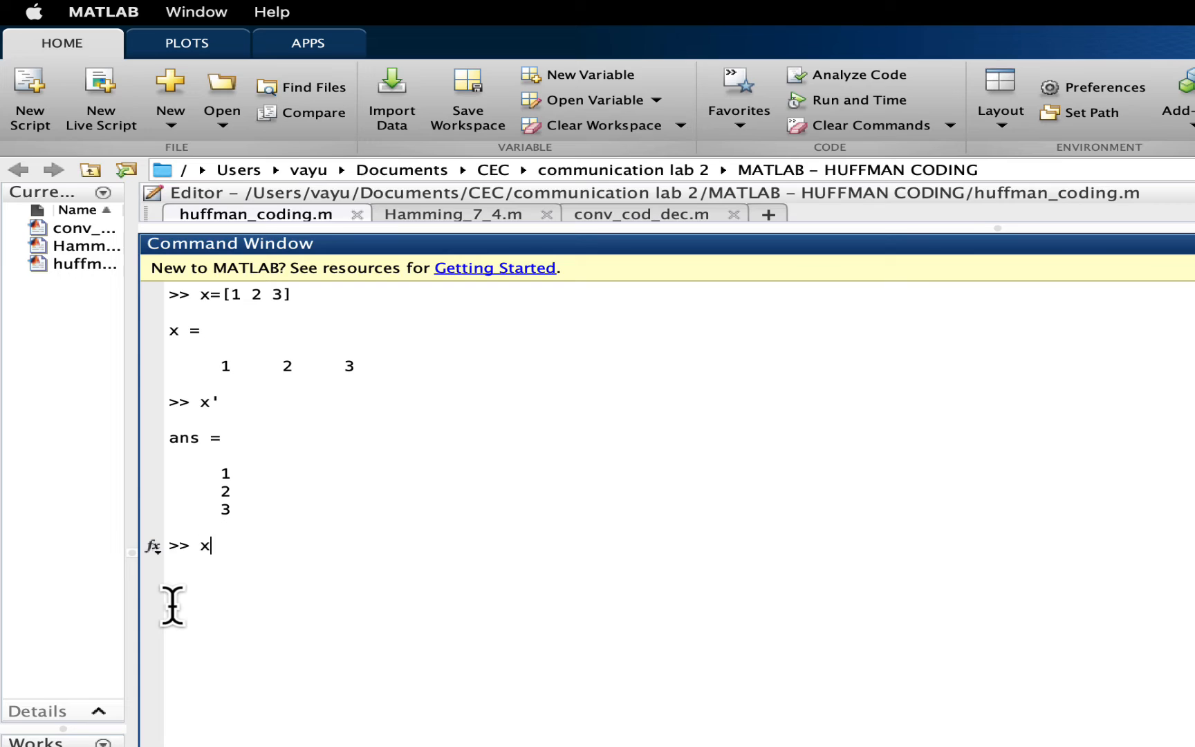
{"action": "key", "text": "enter"}
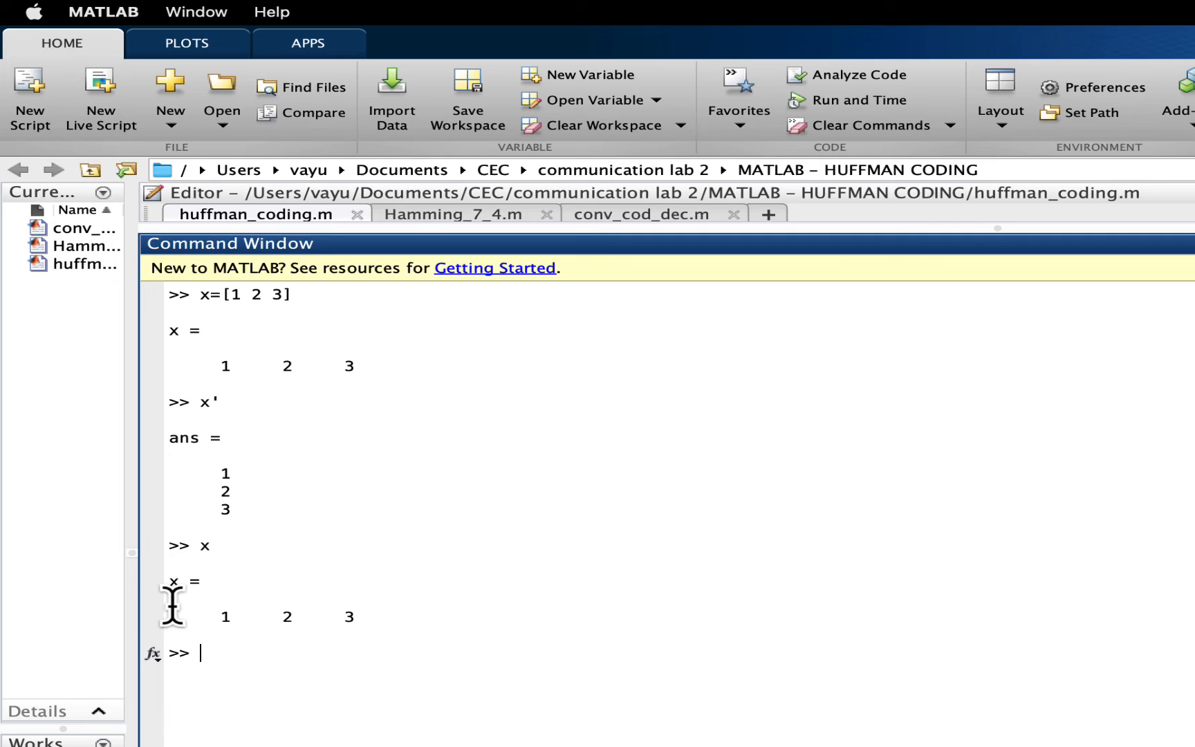
{"action": "type", "text": "y = x"}
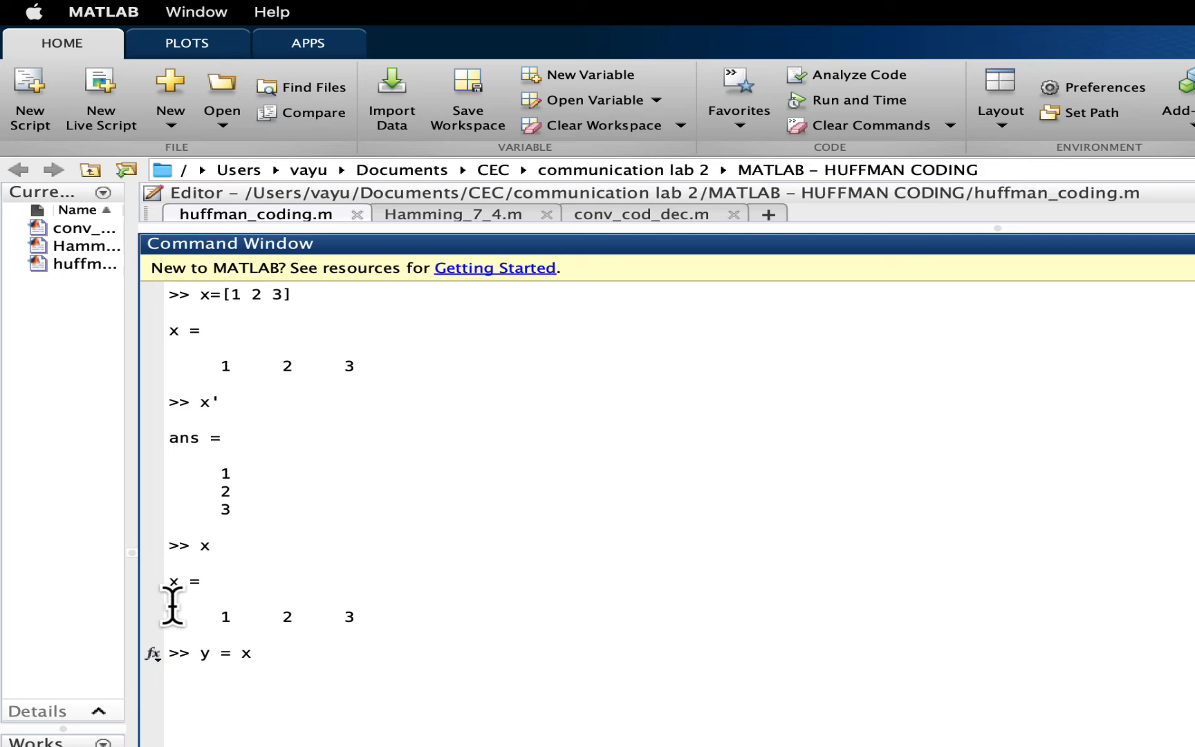
{"action": "type", "text": "'"}
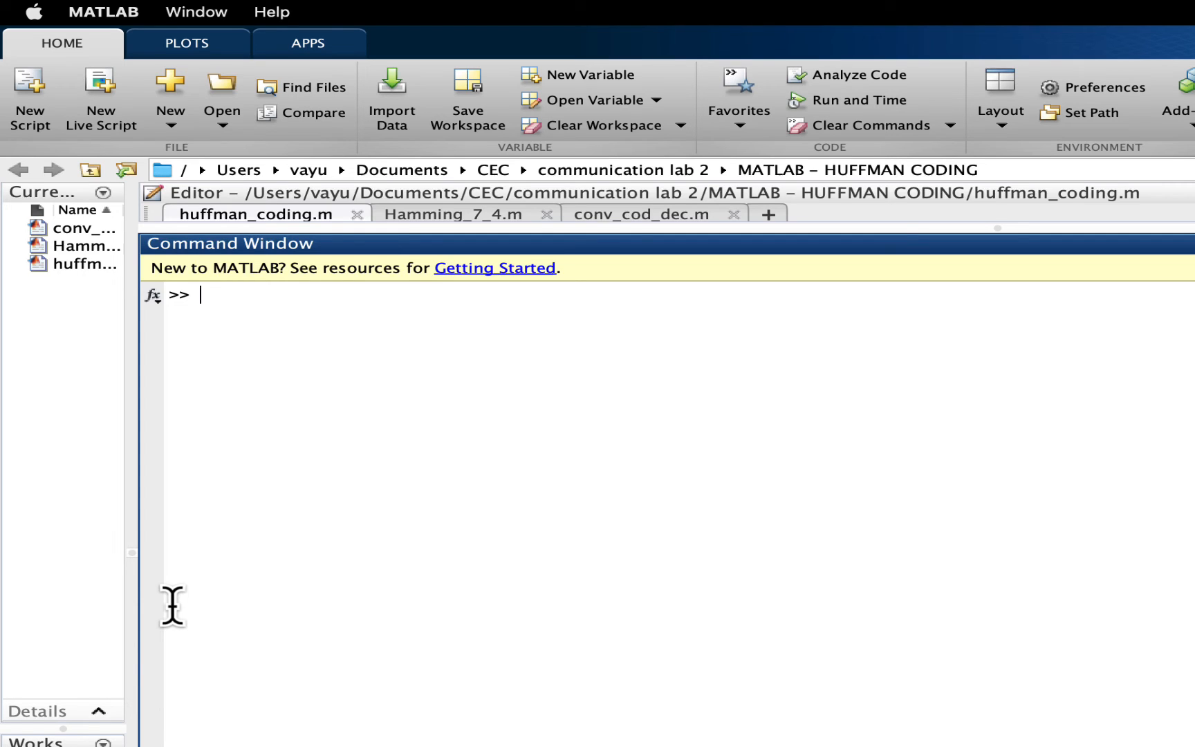
Define x as the 3×3 matrix [1 2 3; 3 4 5; 5 6 7] and show it
{"action": "type", "text": "x = []"}
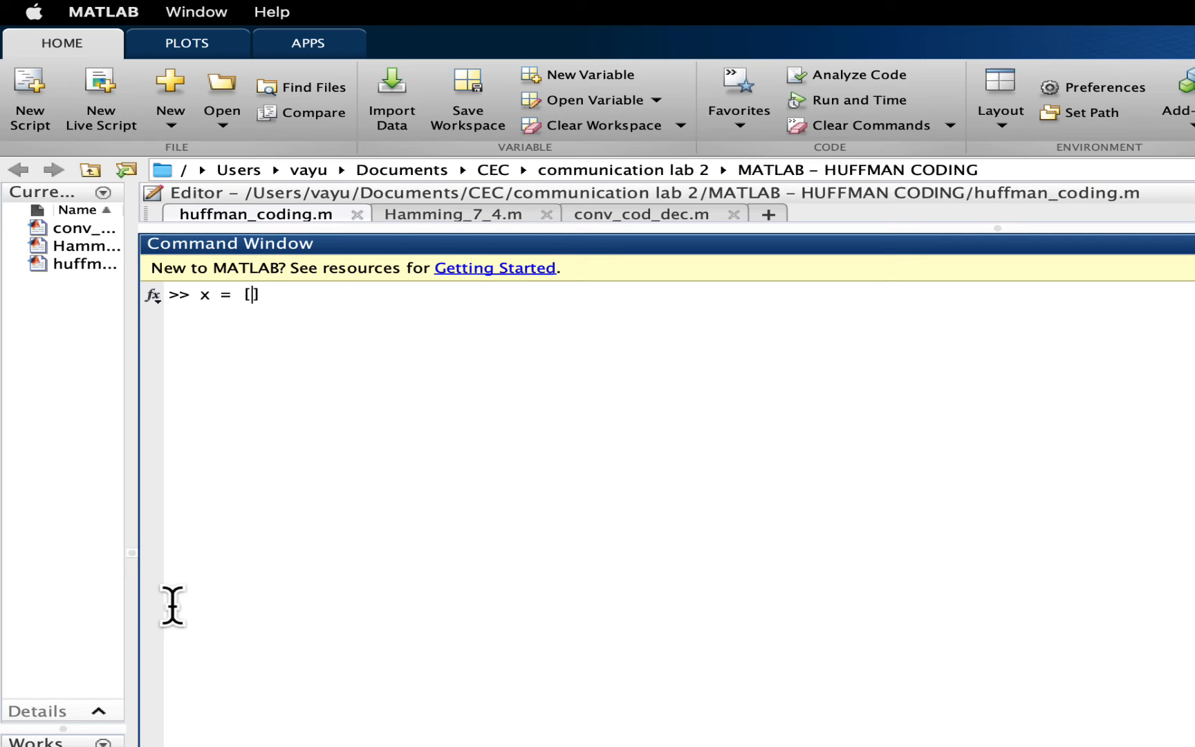
{"action": "type", "text": "1 2 3;"}
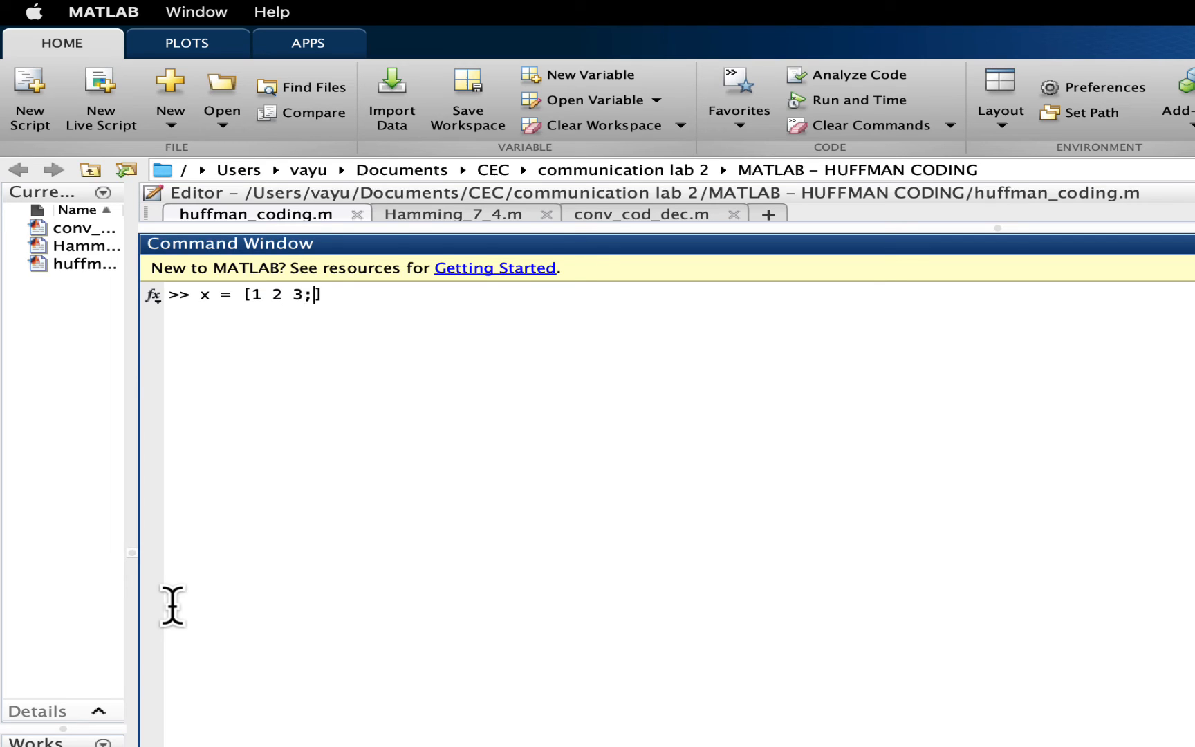
{"action": "type", "text": "3 4 5;"}
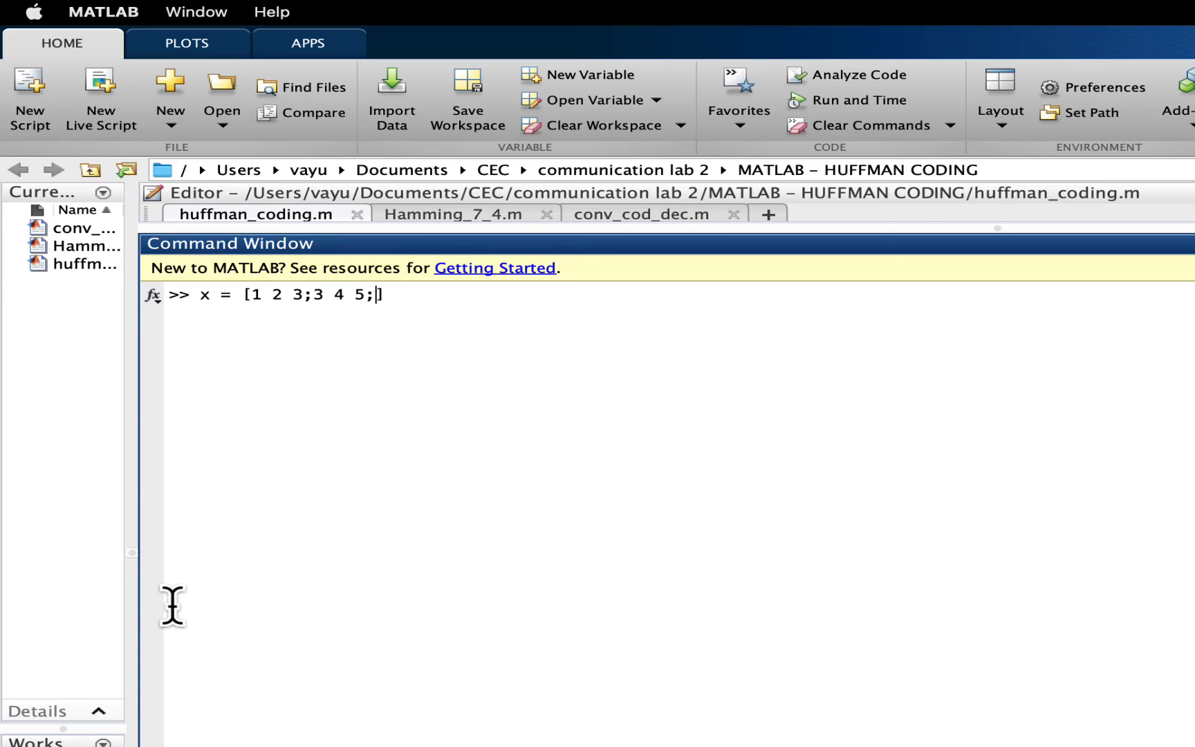
{"action": "type", "text": "5 6 7]"}
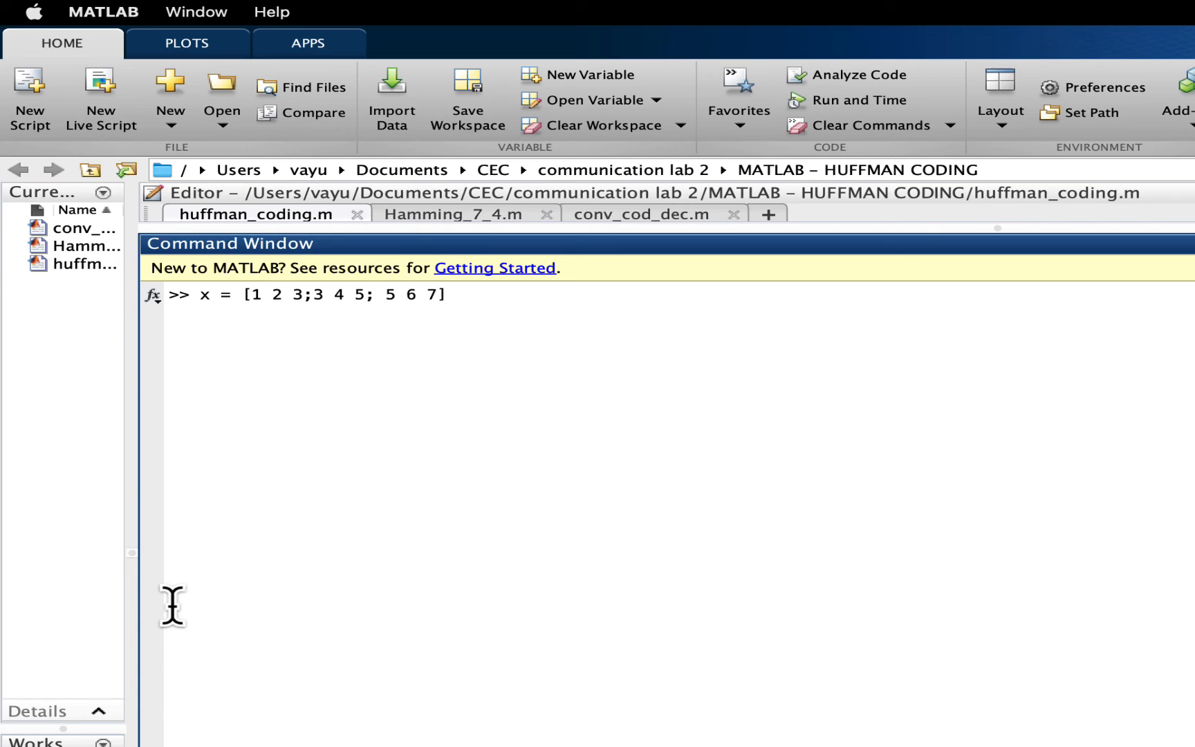
{"action": "key", "text": "enter"}
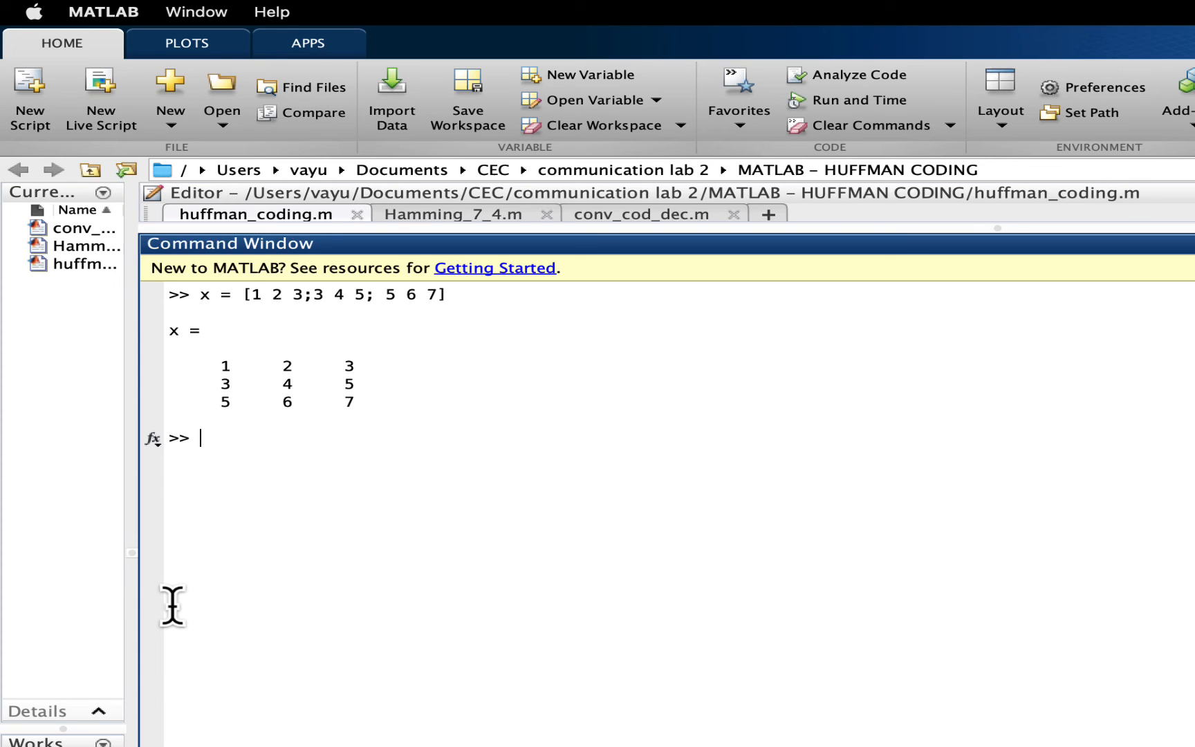
Show x' as ans with rows 1 3 5, 2 4 6, 3 5 7
{"action": "type", "text": "x"}
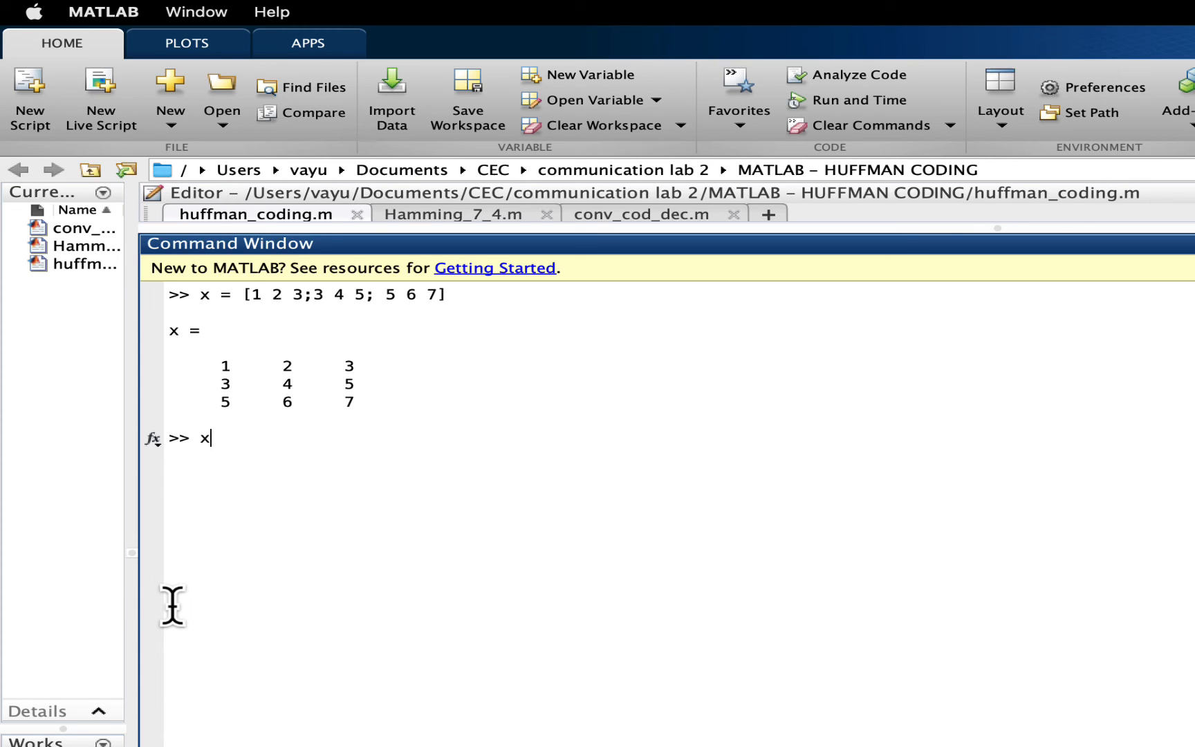
{"action": "key", "text": "enter"}
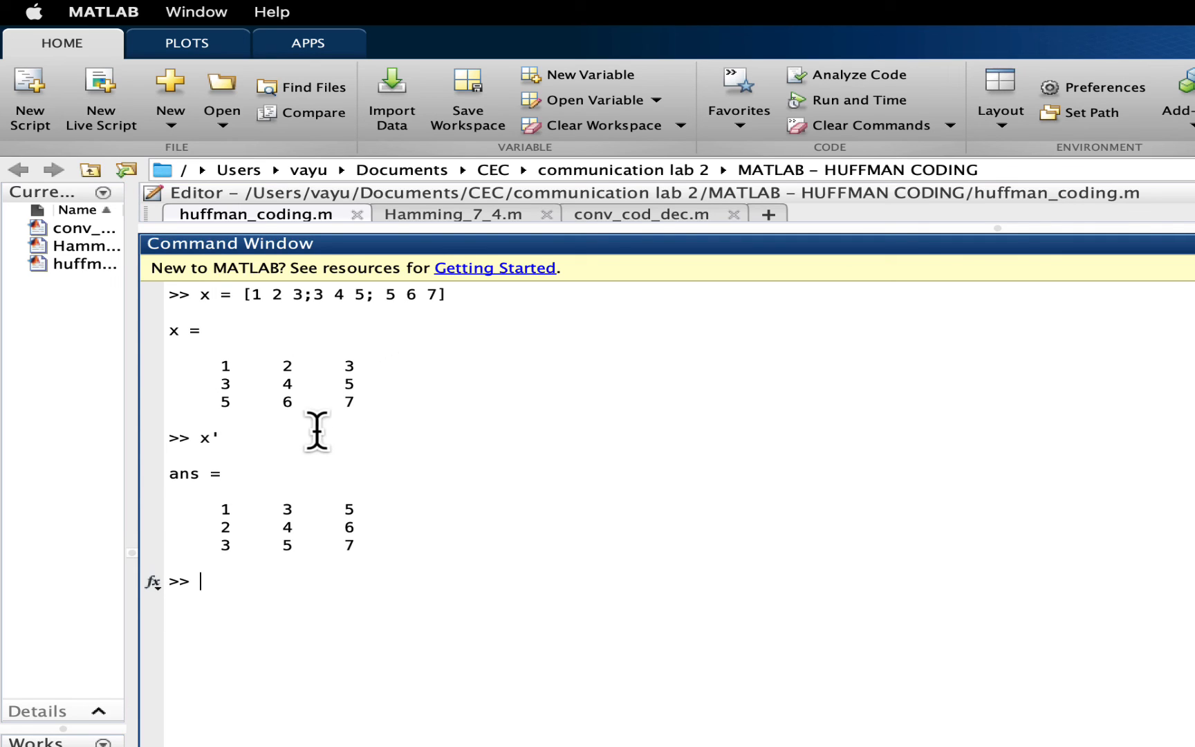
{"action": "mouse_move", "coordinate": [300, 385]}
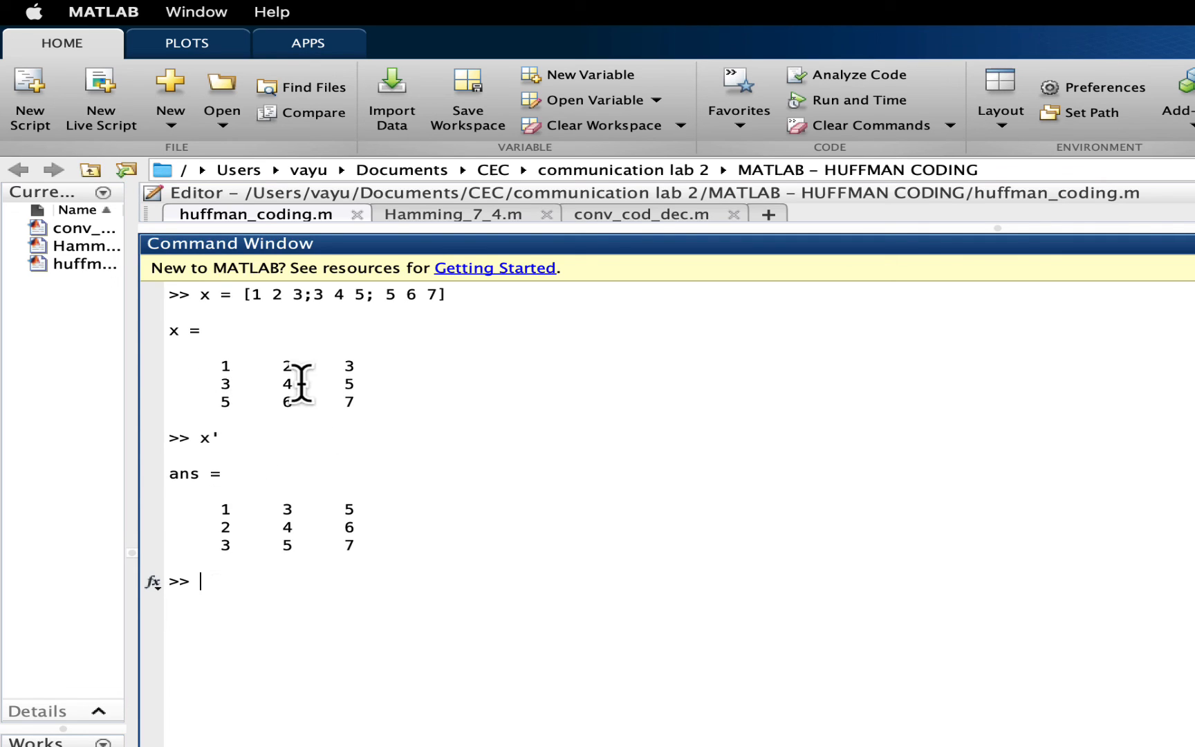
{"action": "mouse_move", "coordinate": [295, 563]}
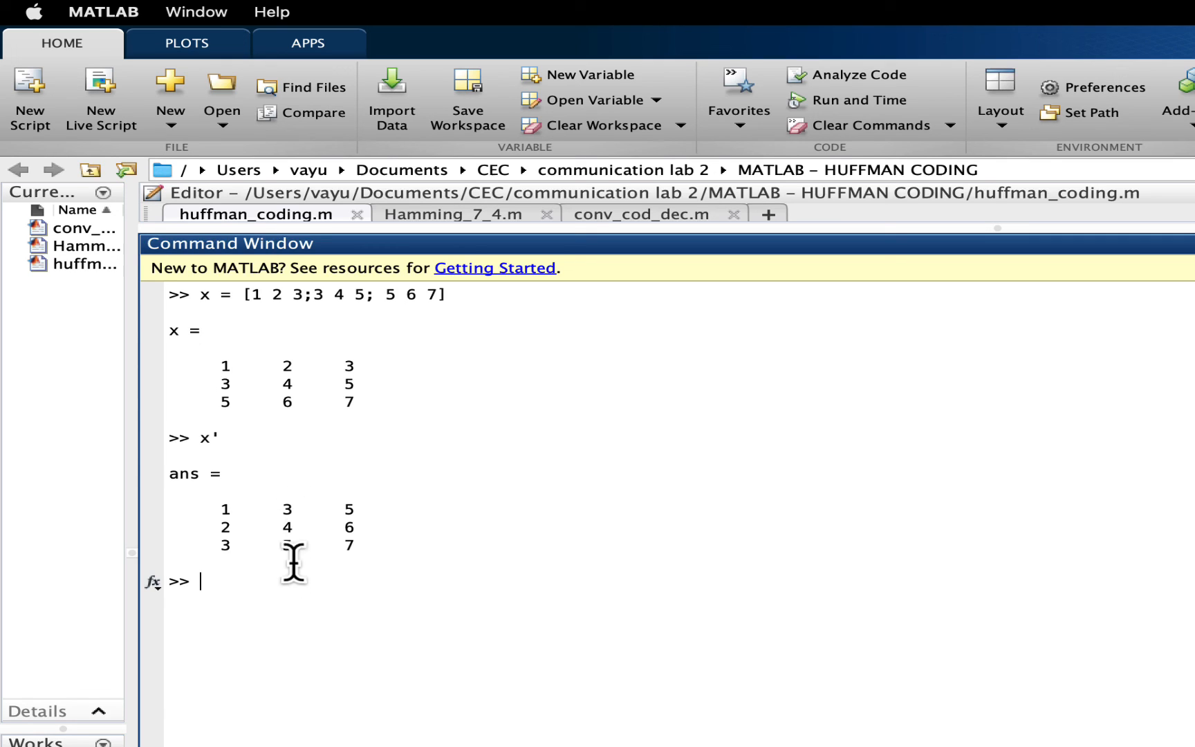
{"action": "mouse_move", "coordinate": [367, 397]}
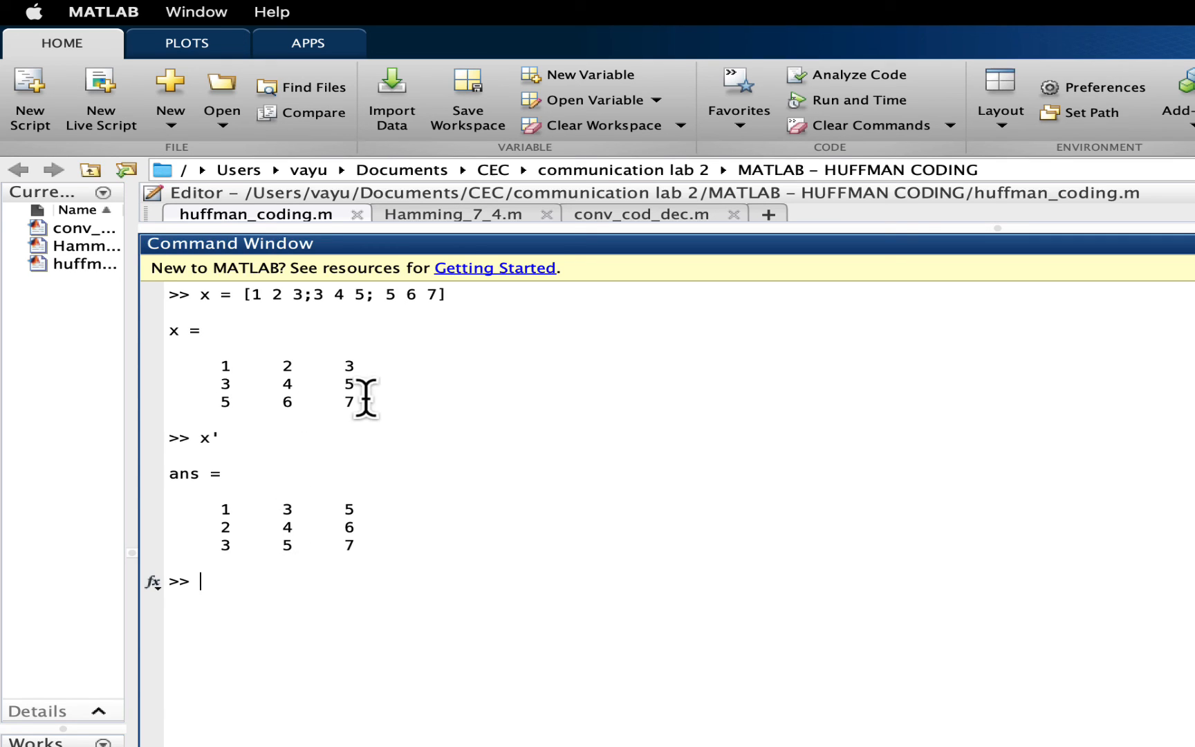